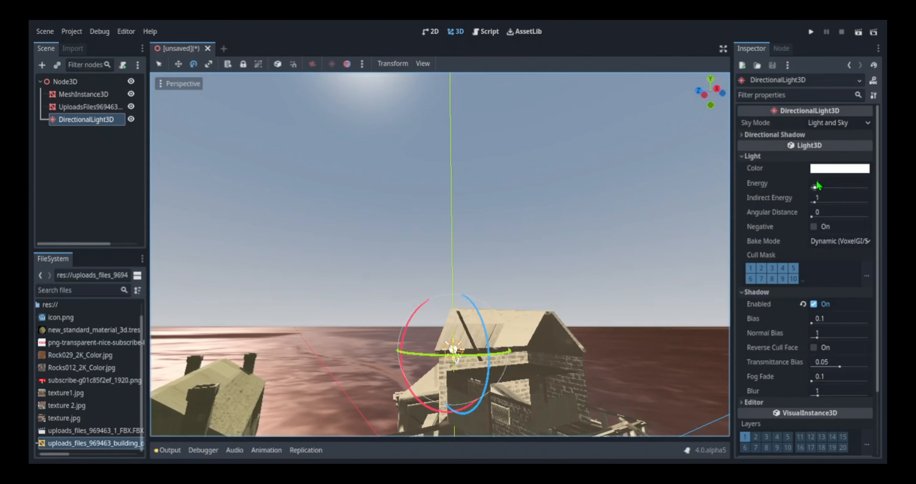
Raise the DirectionalLight3D energy to about 1.78 for stronger sunlight and shadows.
{"action": "left_click_drag", "start_coordinate": [818, 192], "coordinate": [822, 192]}
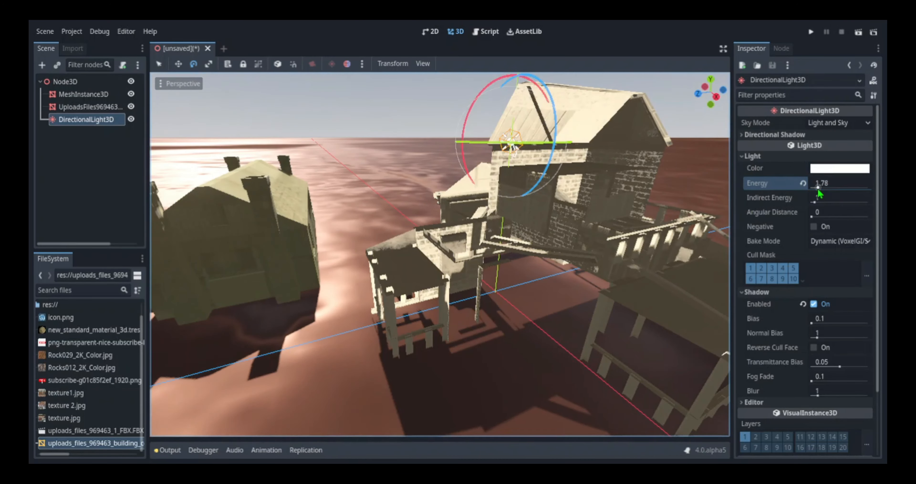
{"action": "left_click", "coordinate": [65, 82]}
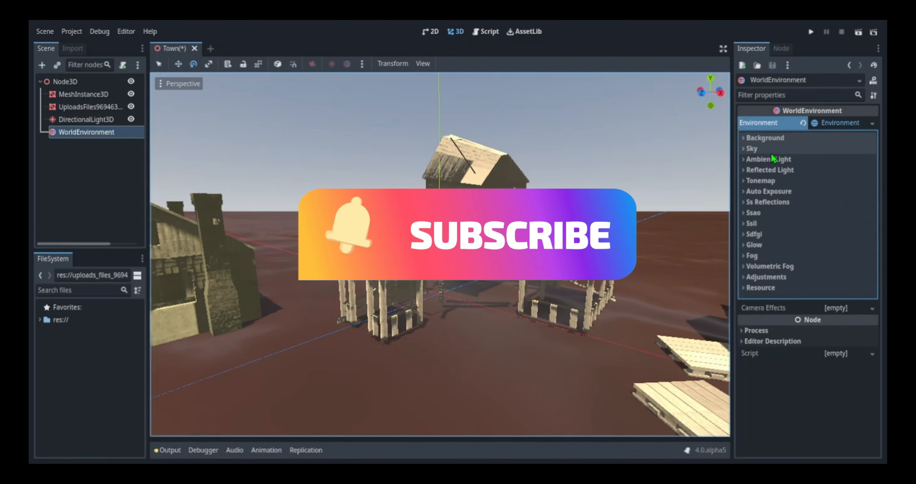
Create a new Environment resource on the WorldEnvironment node.
{"action": "left_click", "coordinate": [760, 180]}
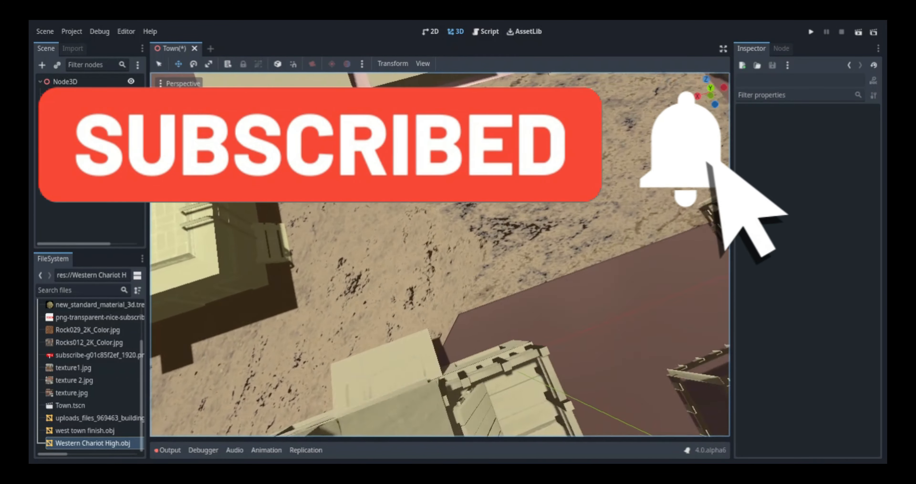
Select the newest chariot MeshInstance3D copy to reposition it among the buildings.
{"action": "left_click", "coordinate": [86, 219]}
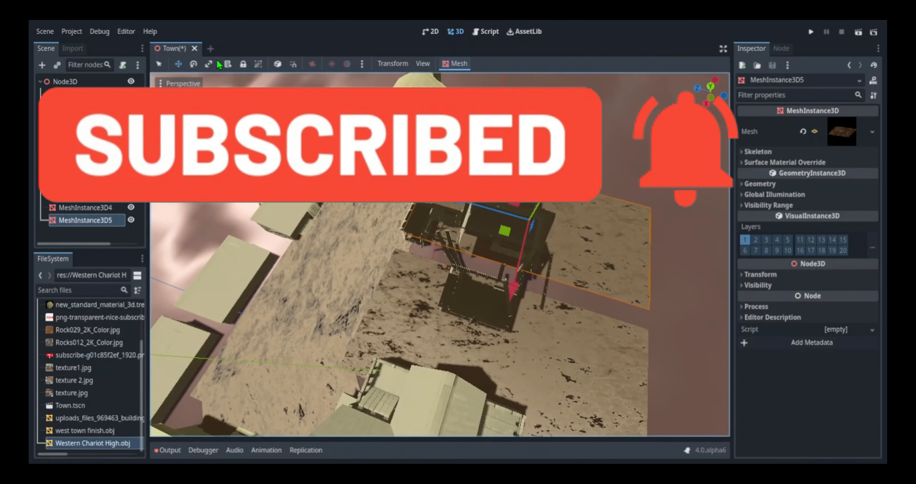